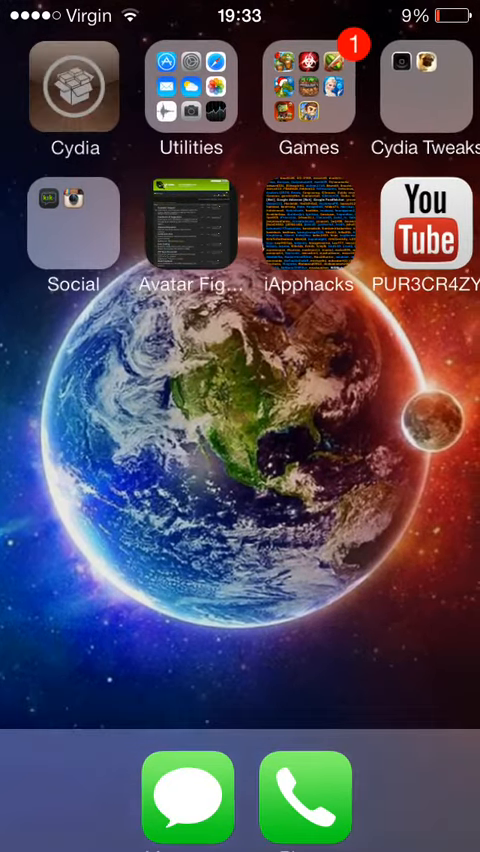
# Launch Cydia from its home screen icon.
pyautogui.click(73, 90)
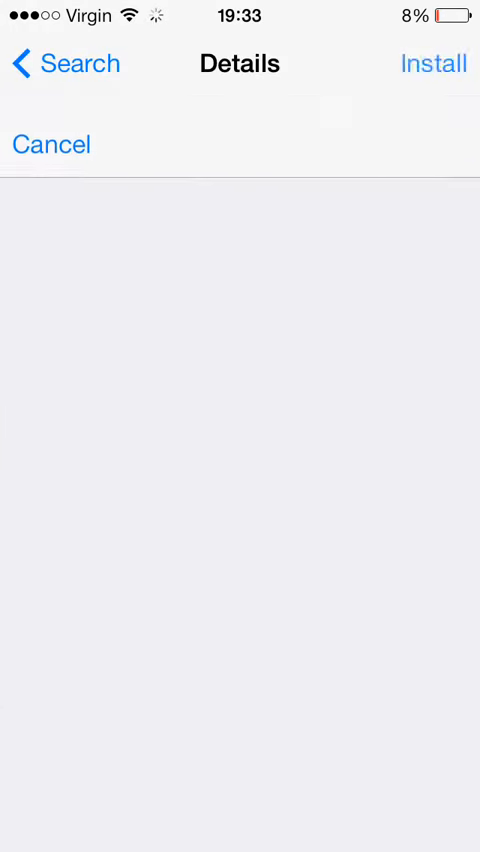
# View the 'Recordmy' search results showing RecordMyScreen (Tweak), then return home.
pyautogui.click(432, 63)
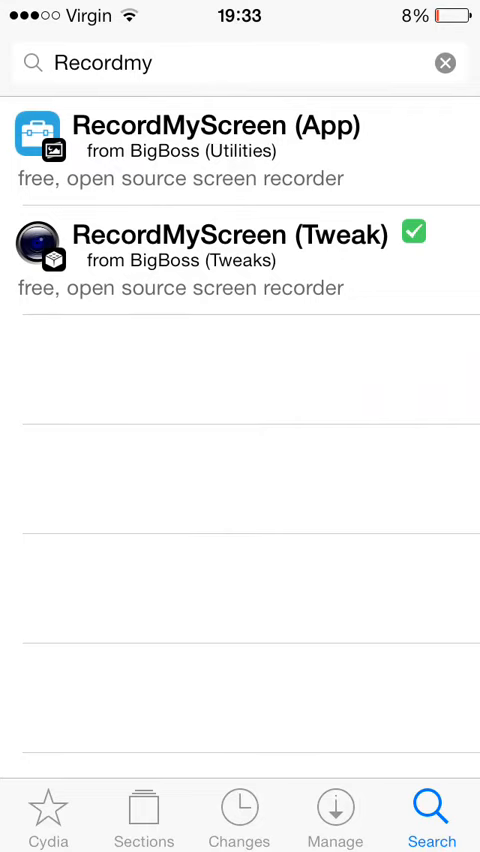
pyautogui.click(233, 249)
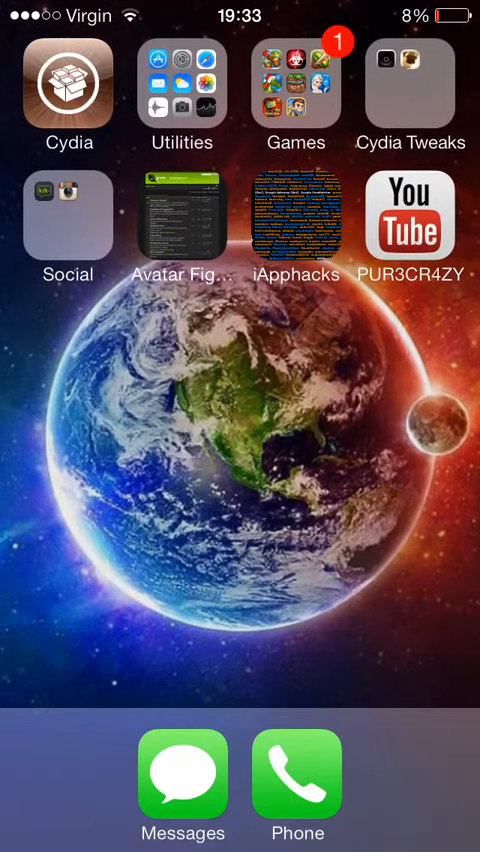
# Open RecordMyScreen settings, view its Activation Methods, and go back to its main page.
pyautogui.click(183, 90)
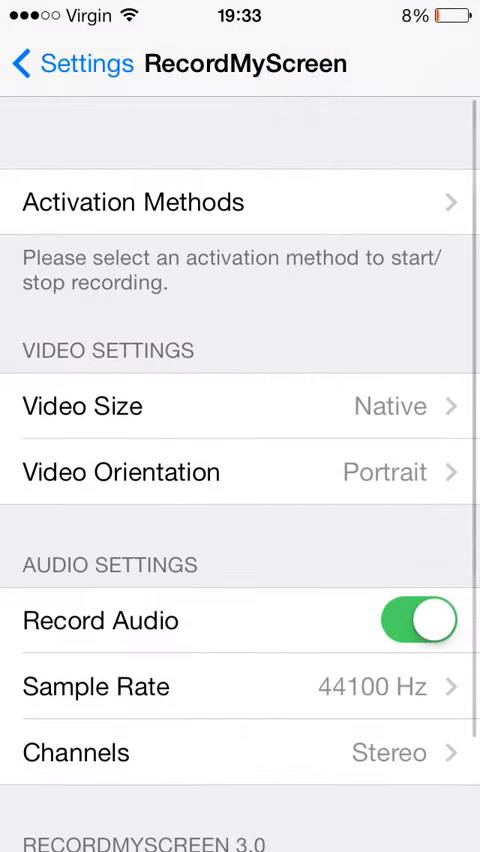
pyautogui.scroll(-3)
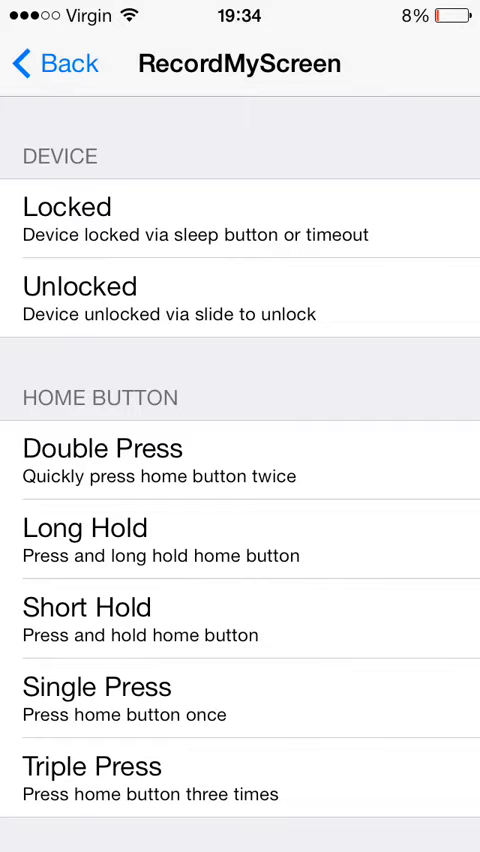
pyautogui.click(48, 63)
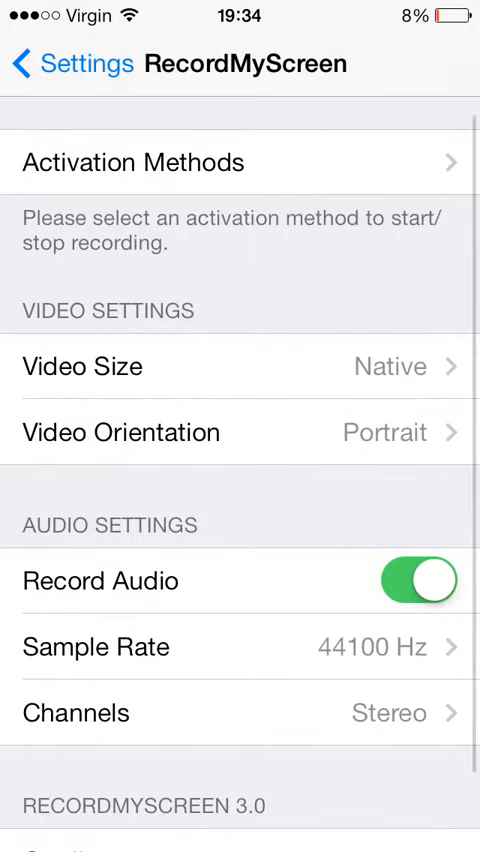